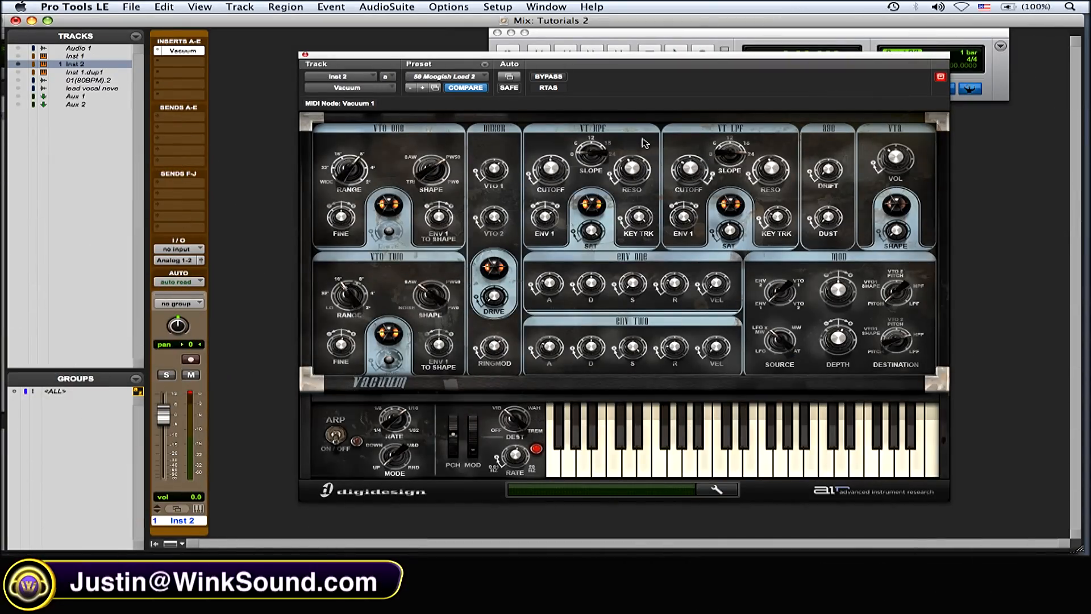
{"action": "mouse_move", "coordinate": [663, 136]}
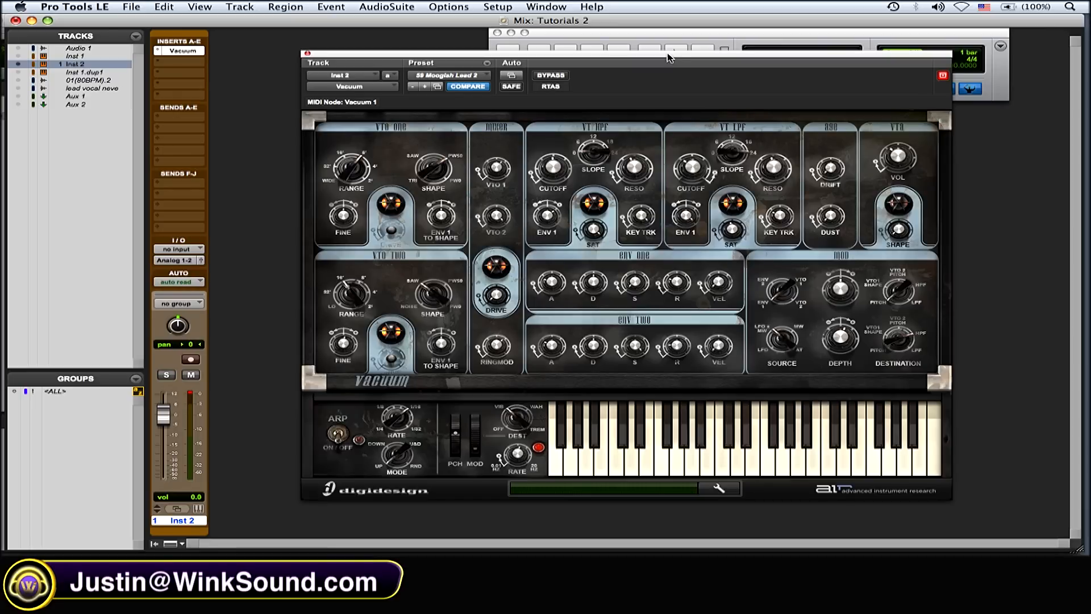
{"action": "mouse_move", "coordinate": [740, 185]}
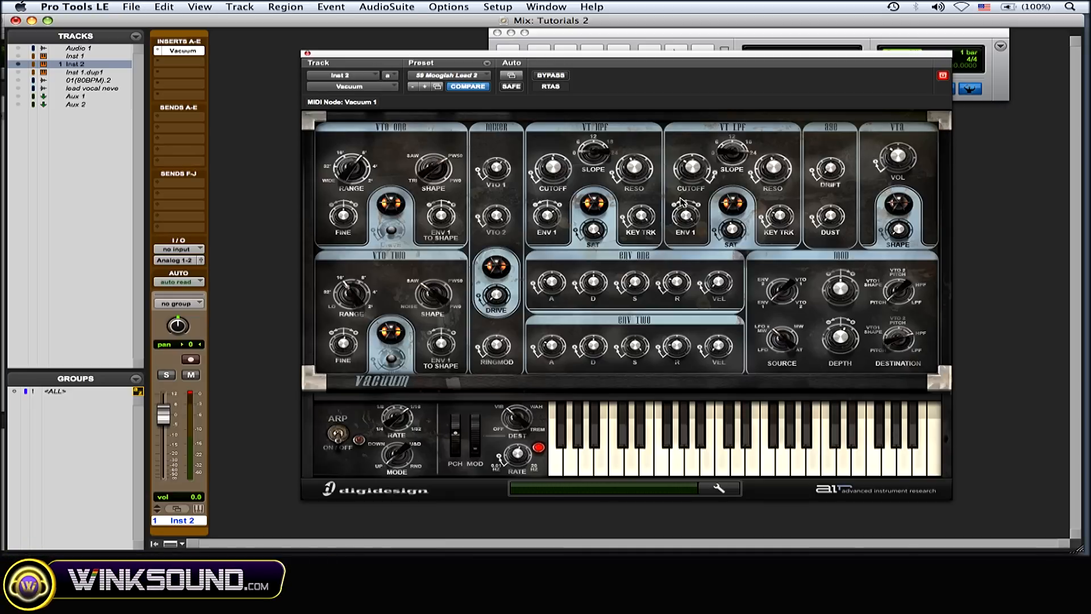
{"action": "mouse_move", "coordinate": [770, 214]}
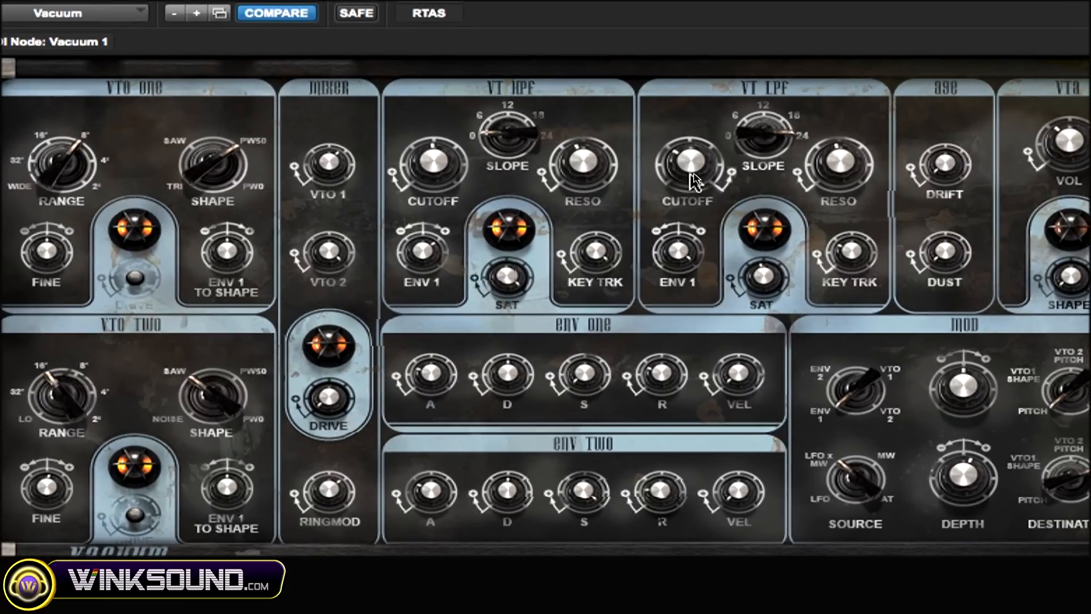
{"action": "right_click", "coordinate": [687, 166]}
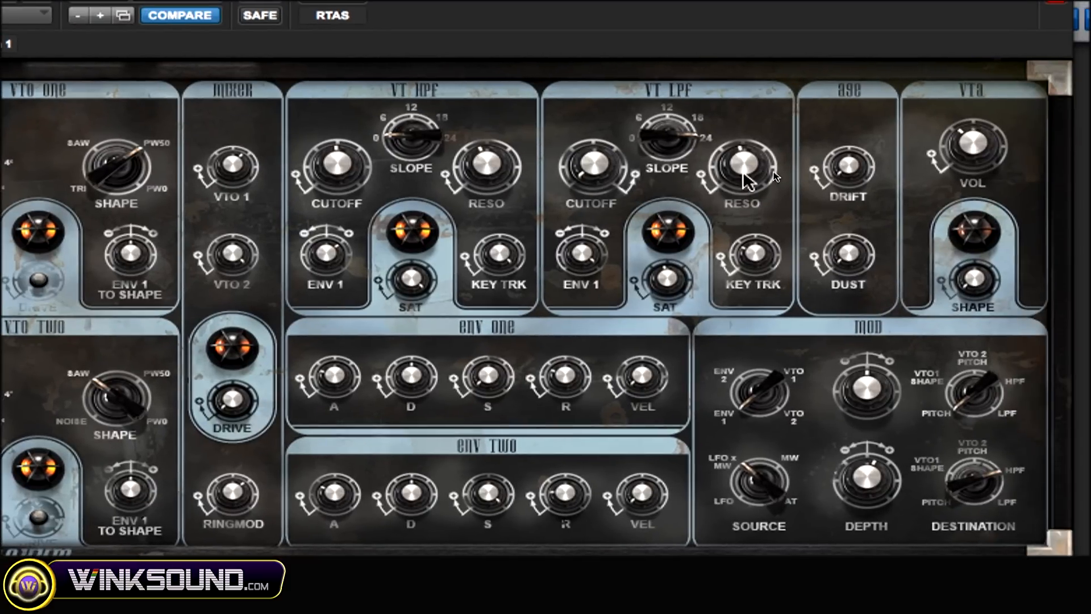
{"action": "right_click", "coordinate": [743, 165]}
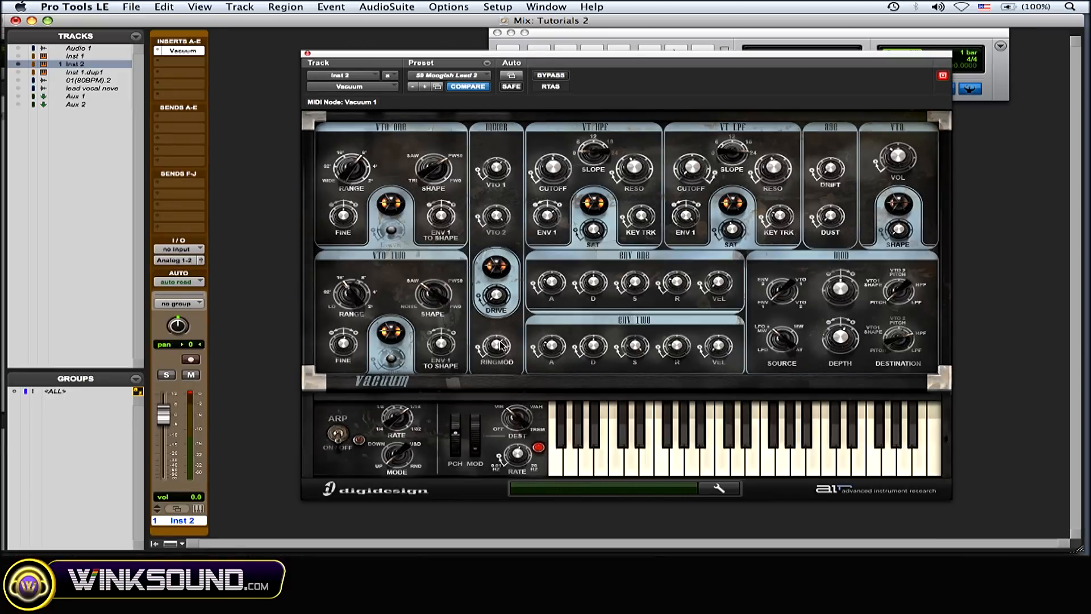
{"action": "mouse_move", "coordinate": [598, 250]}
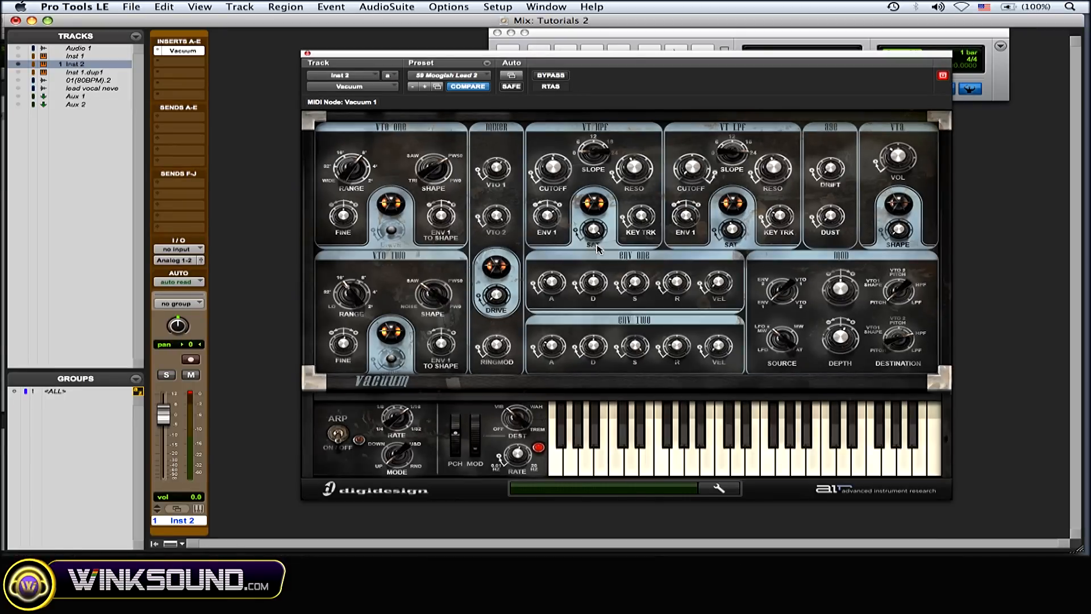